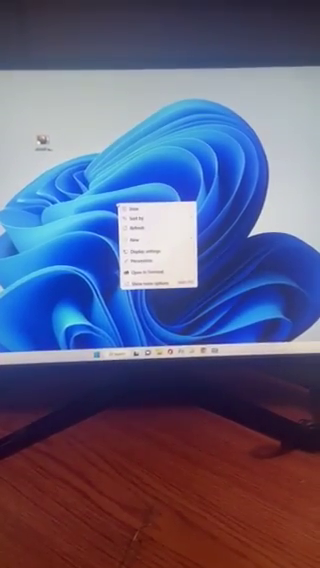
- Reach the Display settings page from the desktop's context menu
click(140, 248)
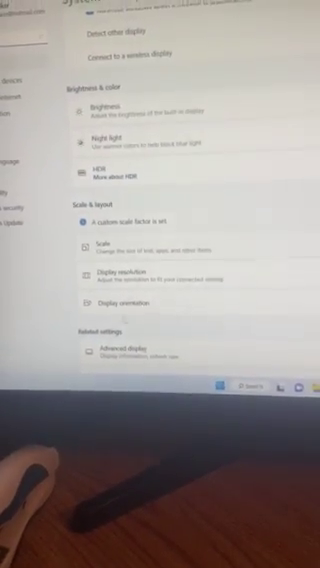